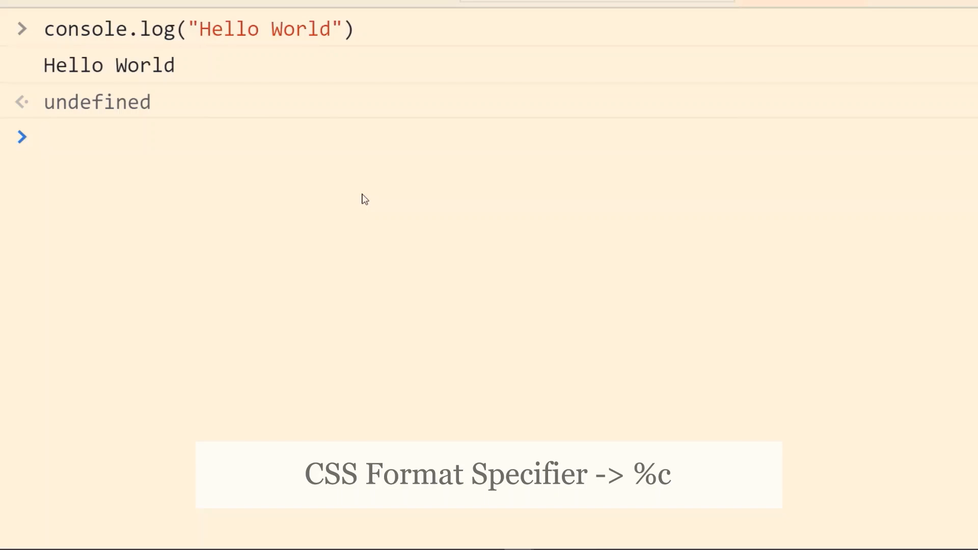
- Log "%cHello World" with the CSS style "color: green"
text(console.log("Hello World"))
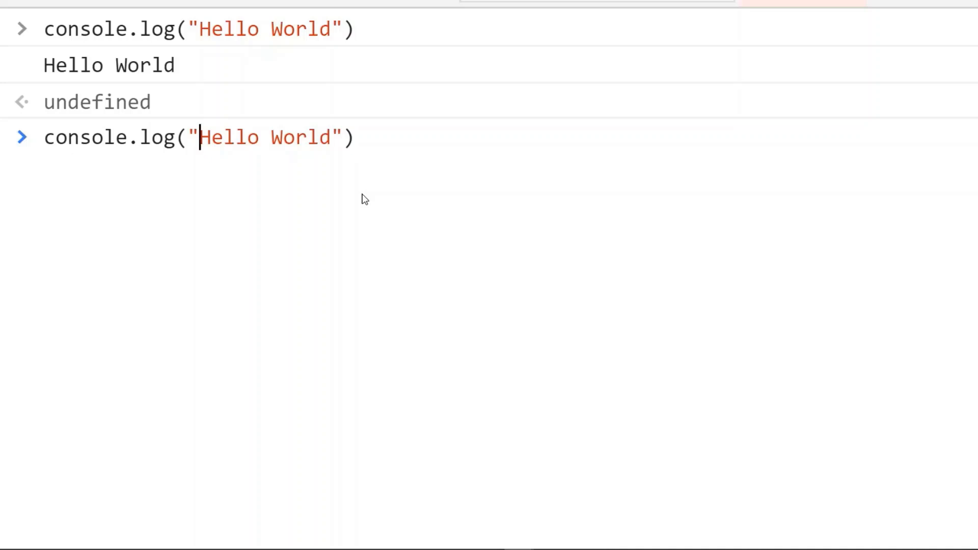
text(%)
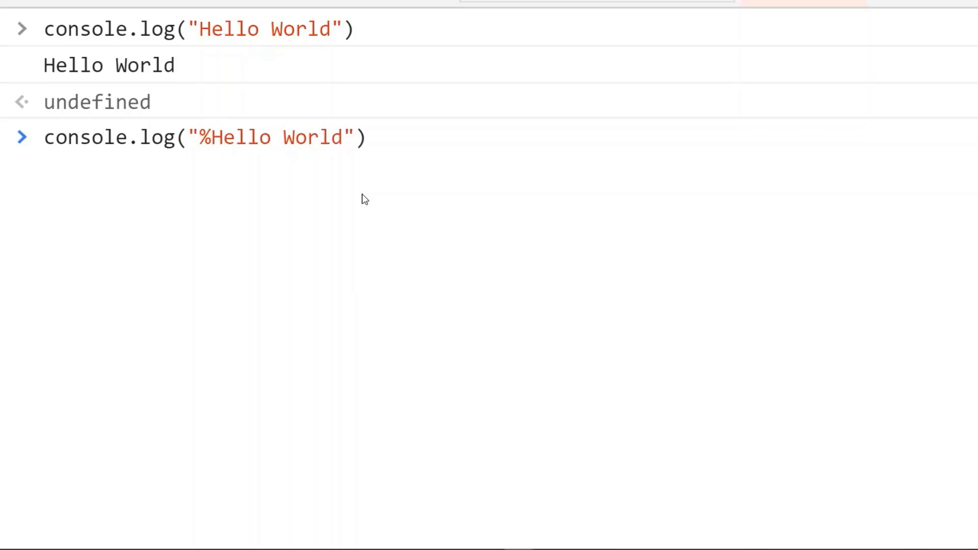
click(212, 137)
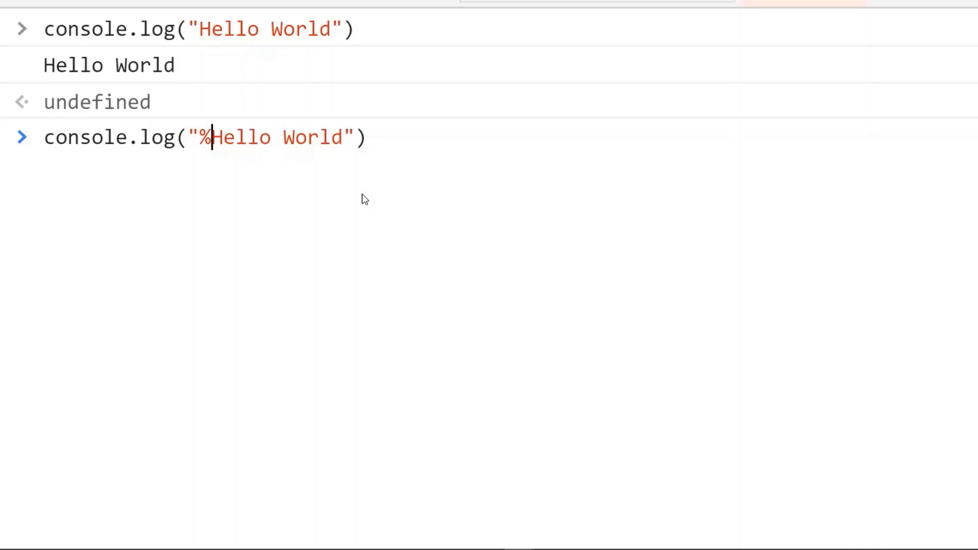
text(c)
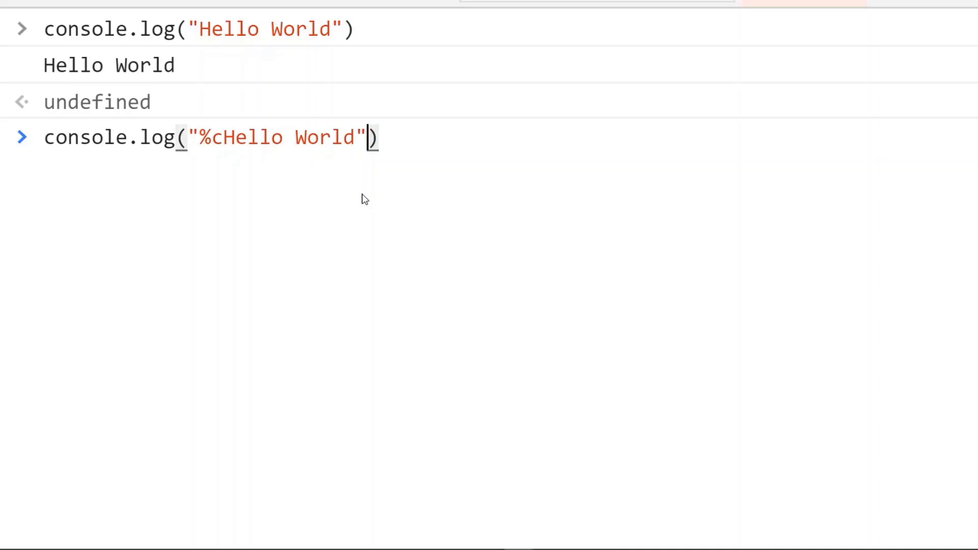
text(, "")
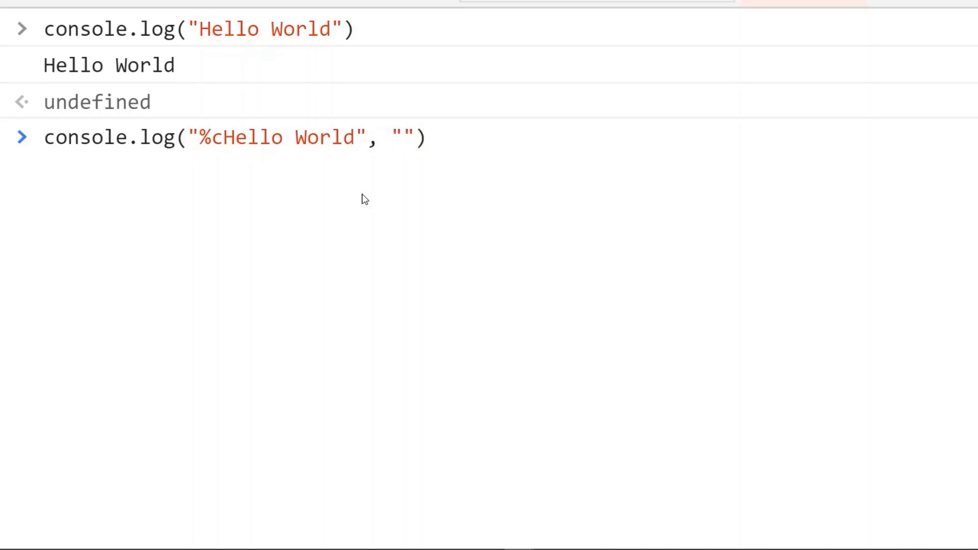
text(color:)
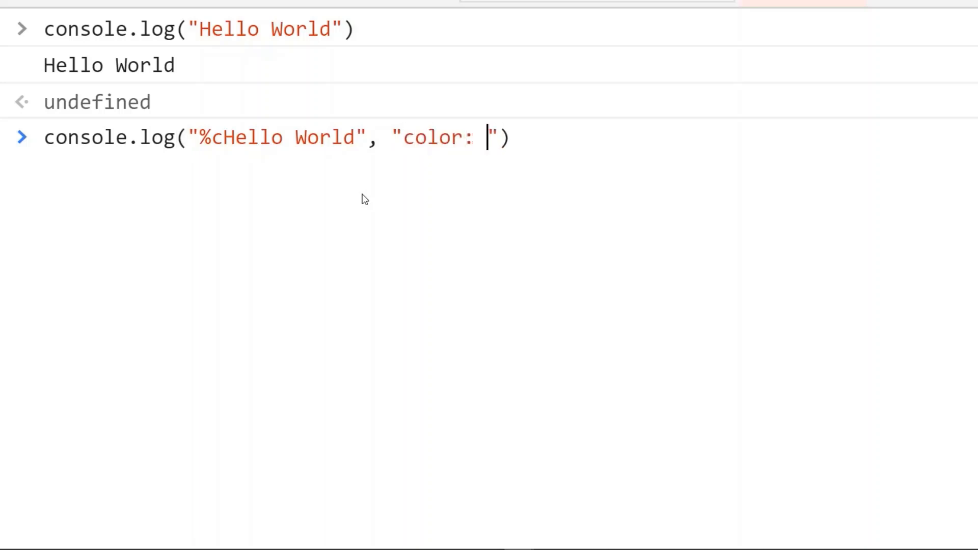
text(green)
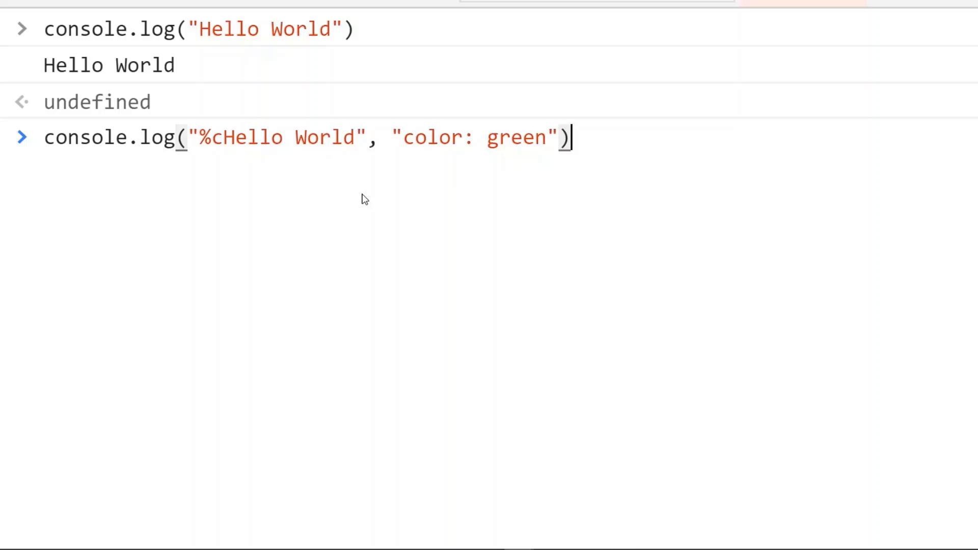
key(Enter)
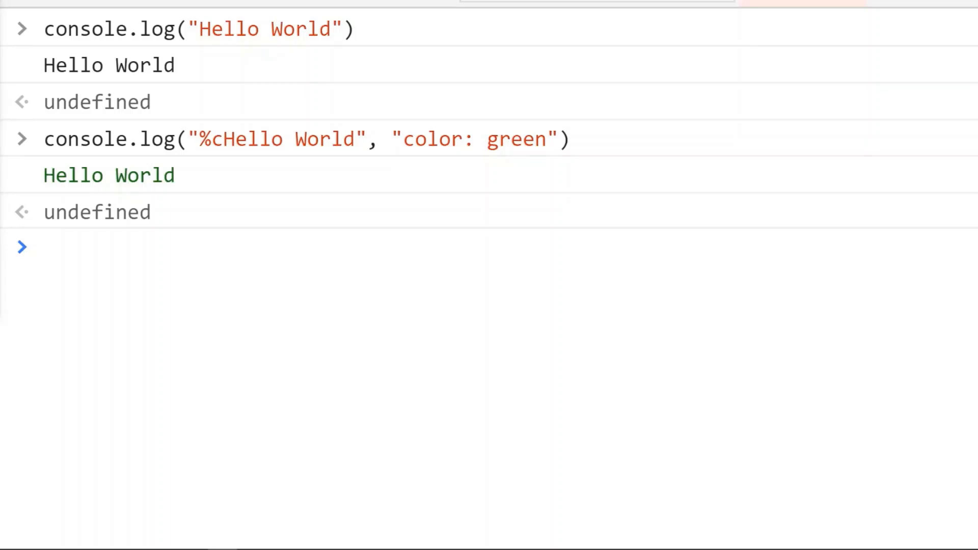
- Log Hello World with the style "color: green; font-weight: bold;"
text(console.log("%cHello World", "color: green"))
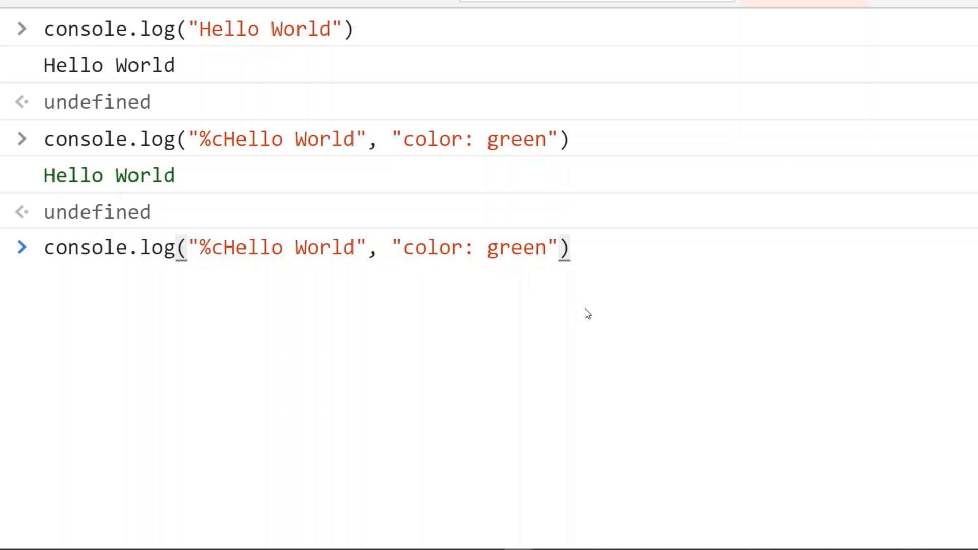
text(;)
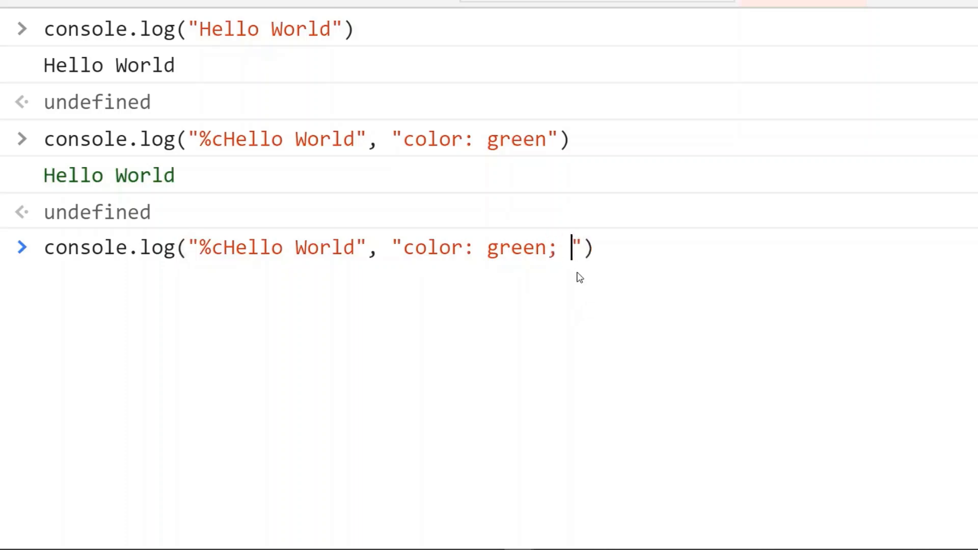
text(font-weight: b)
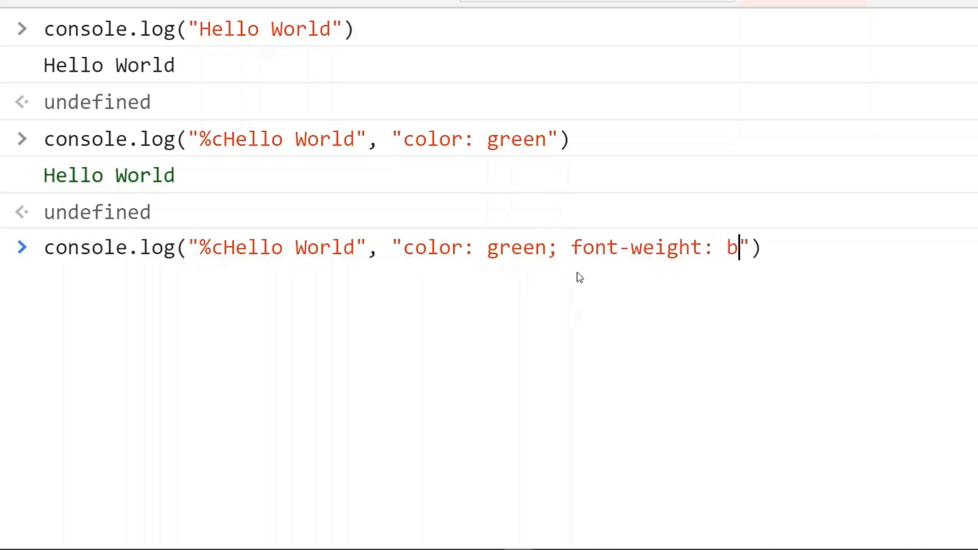
text(old;)
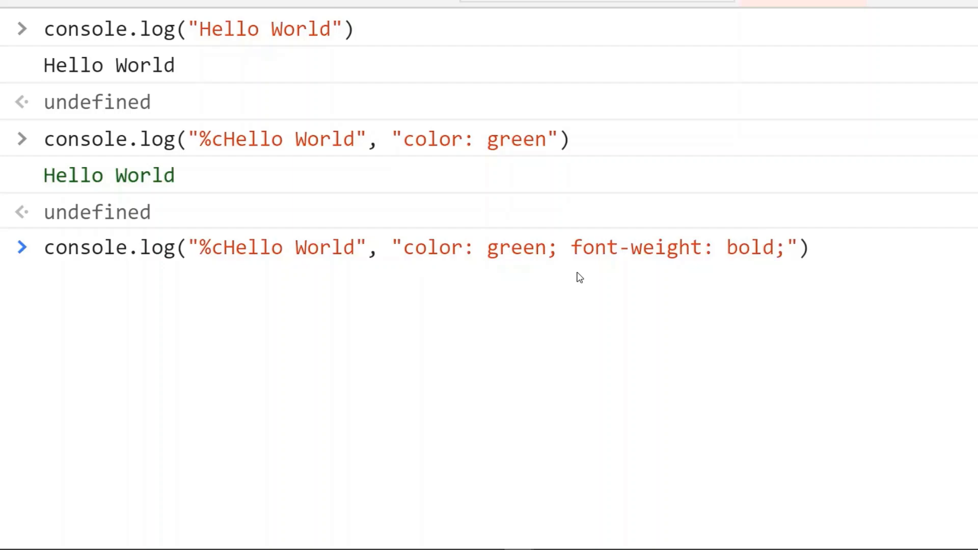
key(Enter)
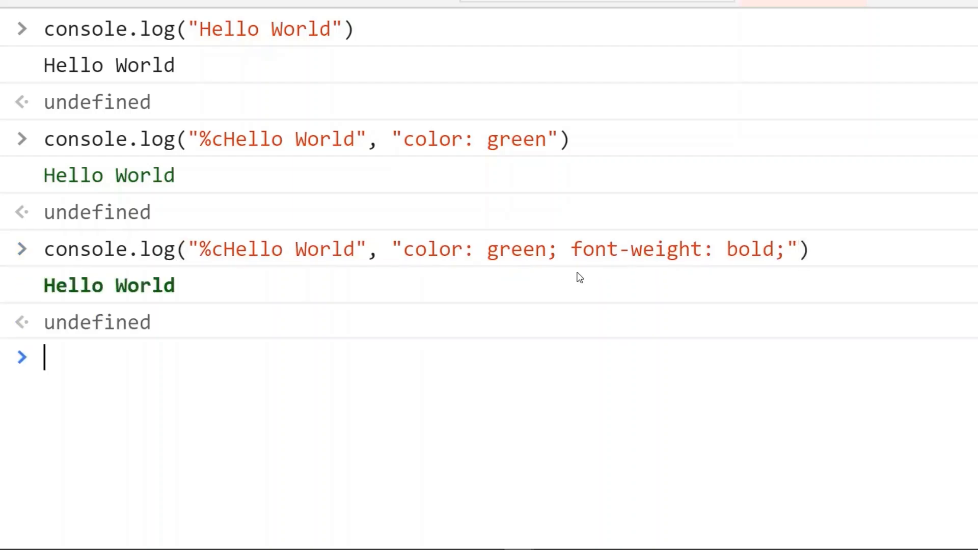
mouse_move(84, 299)
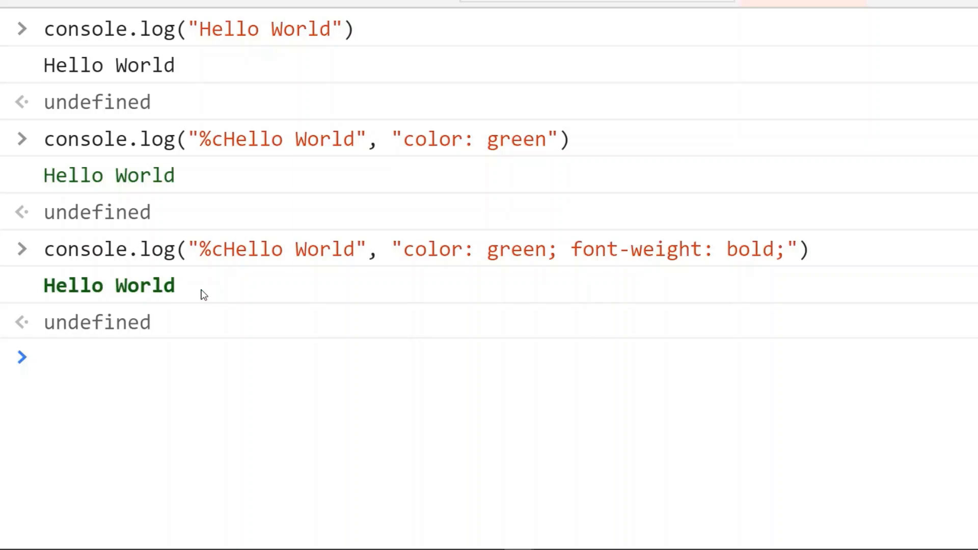
mouse_move(363, 347)
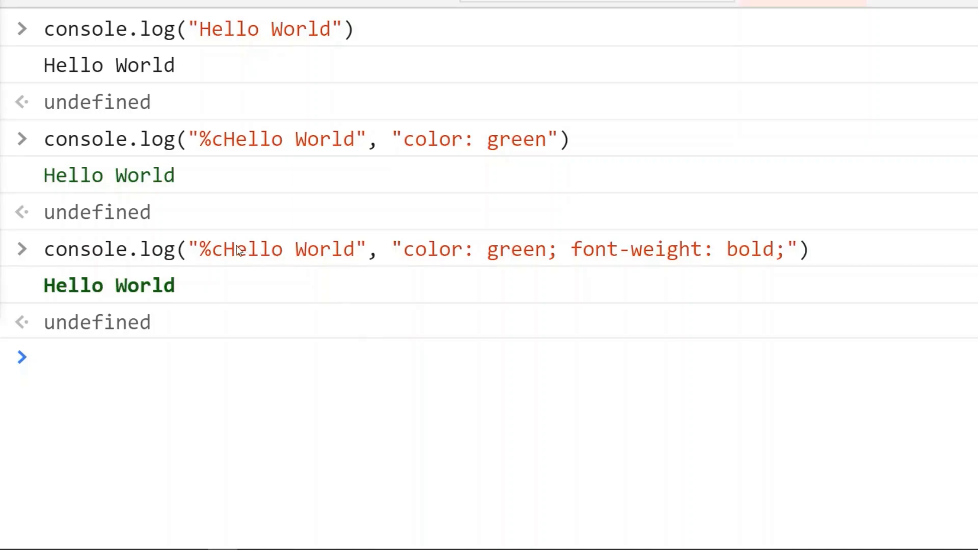
- Add a second %c before World with its own bold style, changing green to blue
double_click(249, 249)
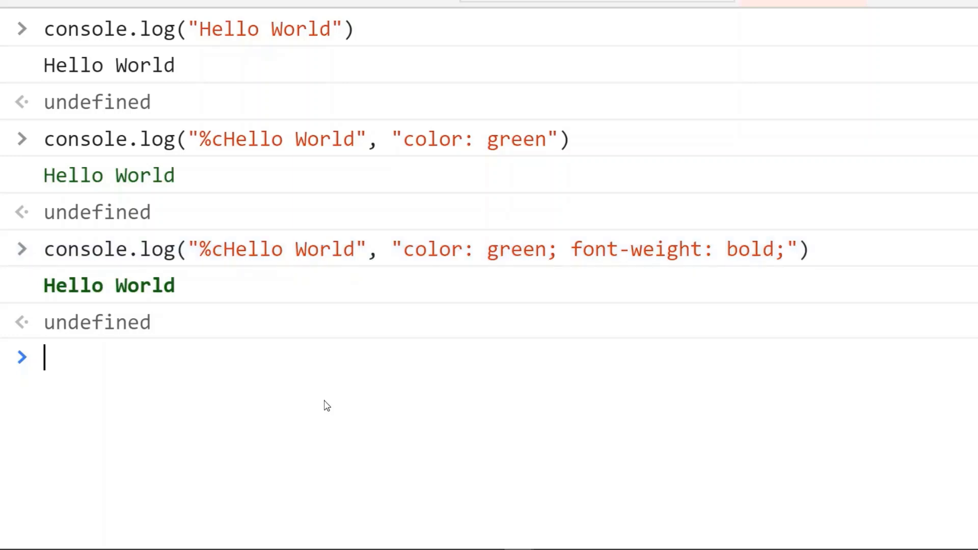
text(console.log("%cHello World", "color: green; font-weight: bold;"))
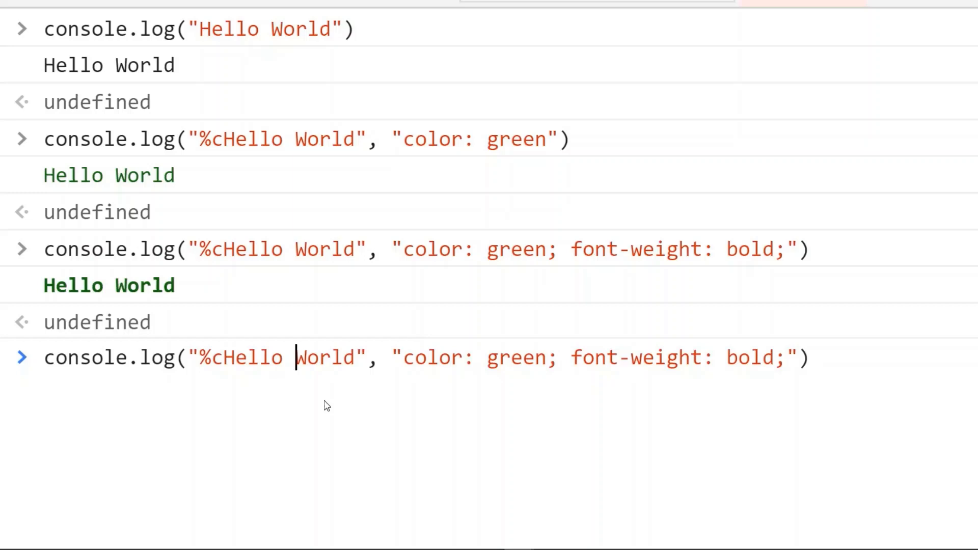
text(%c)
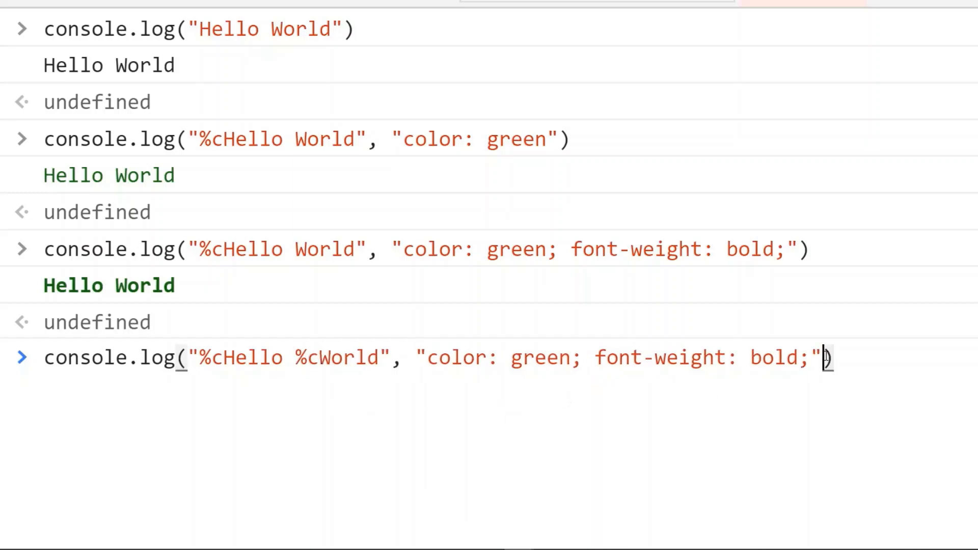
text(, "")
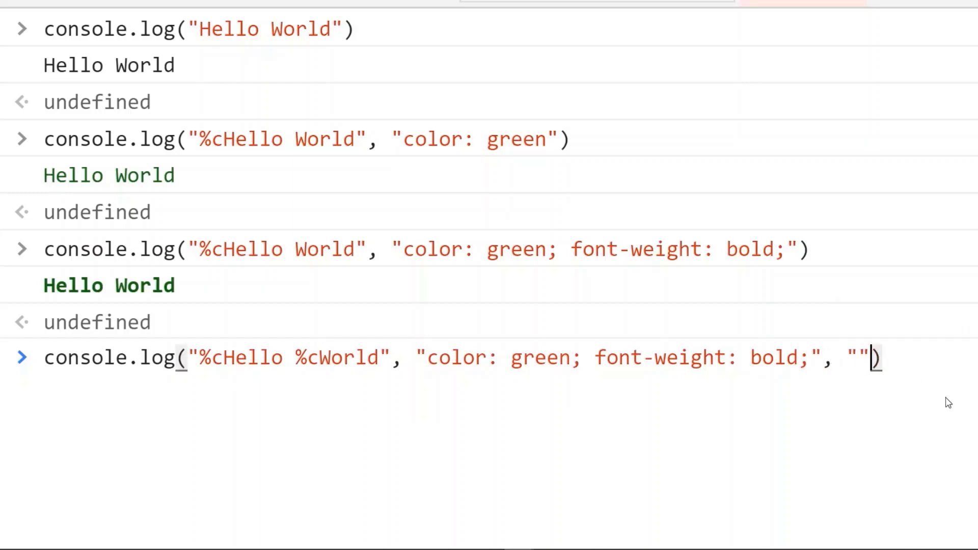
mouse_move(400, 302)
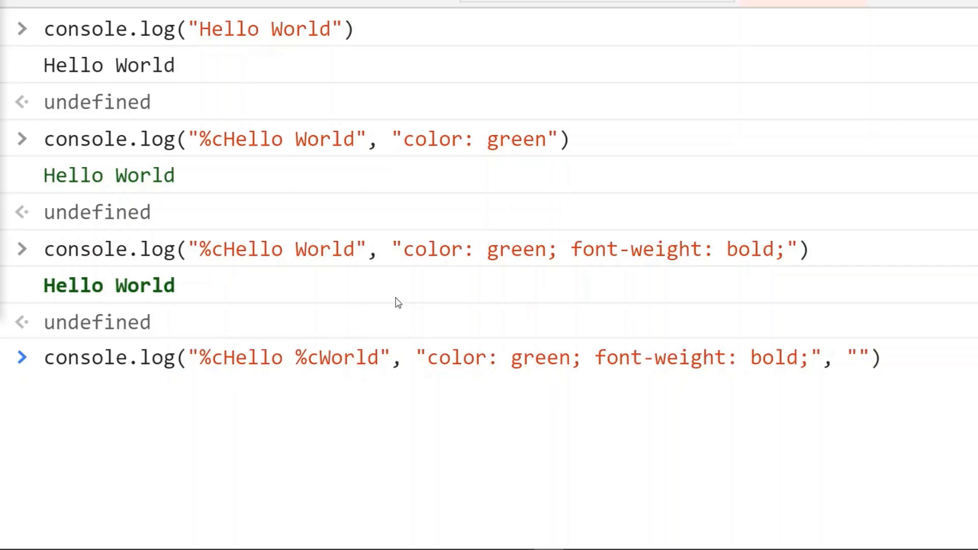
click(417, 358)
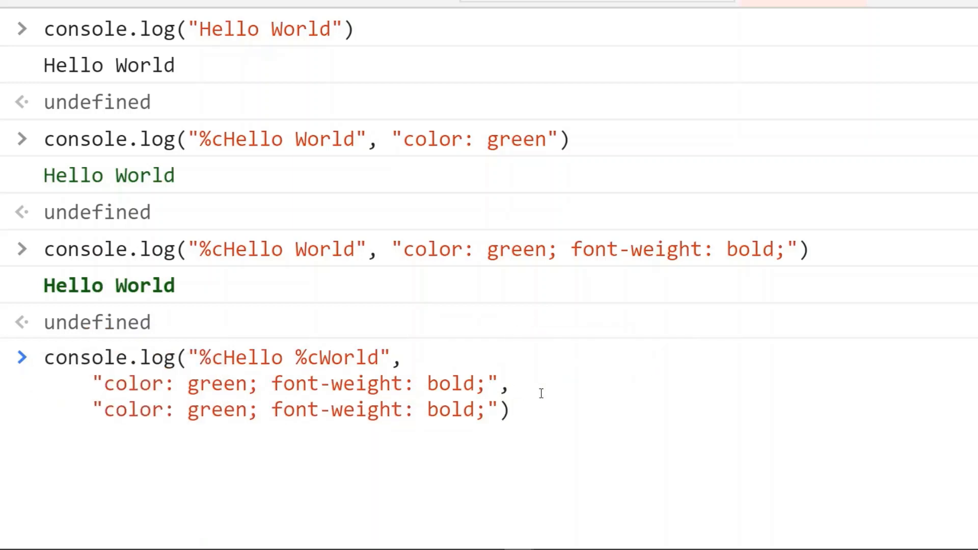
double_click(216, 410)
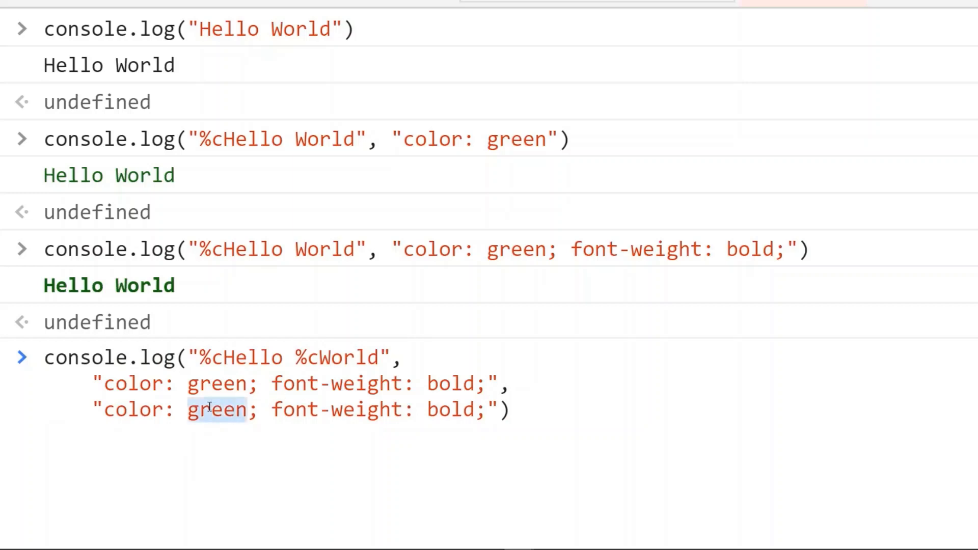
text(blue)
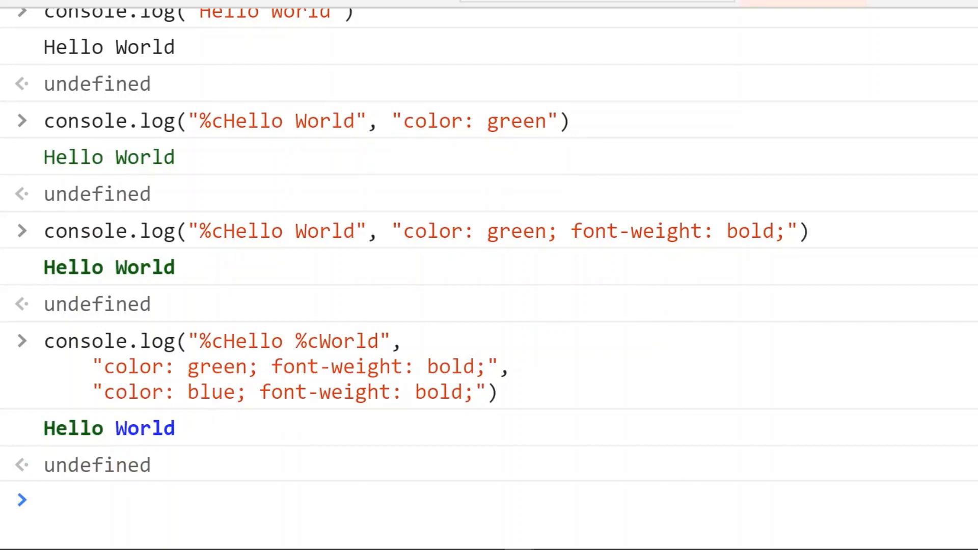
mouse_move(195, 366)
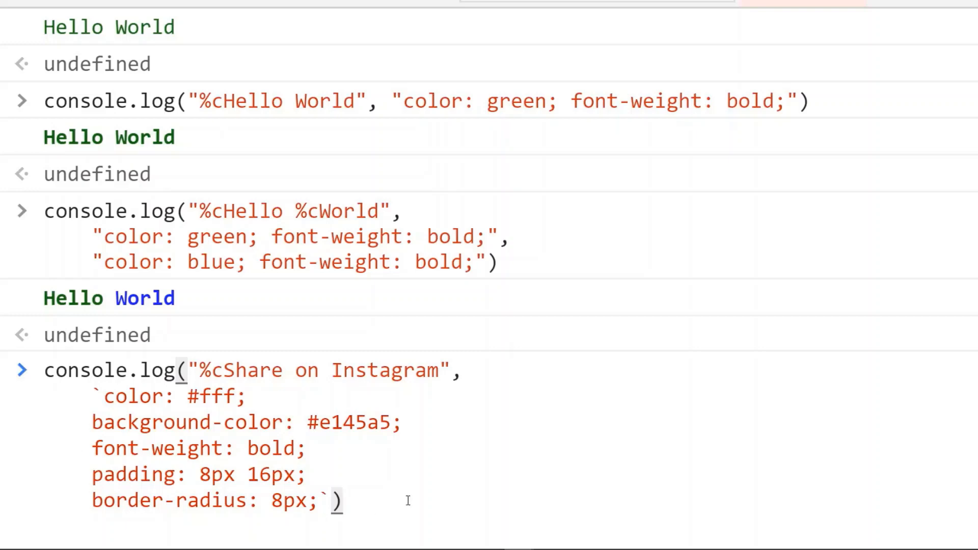
- Run the styled Share on Instagram log and scroll down to the badges and Thank You!
key(Enter)
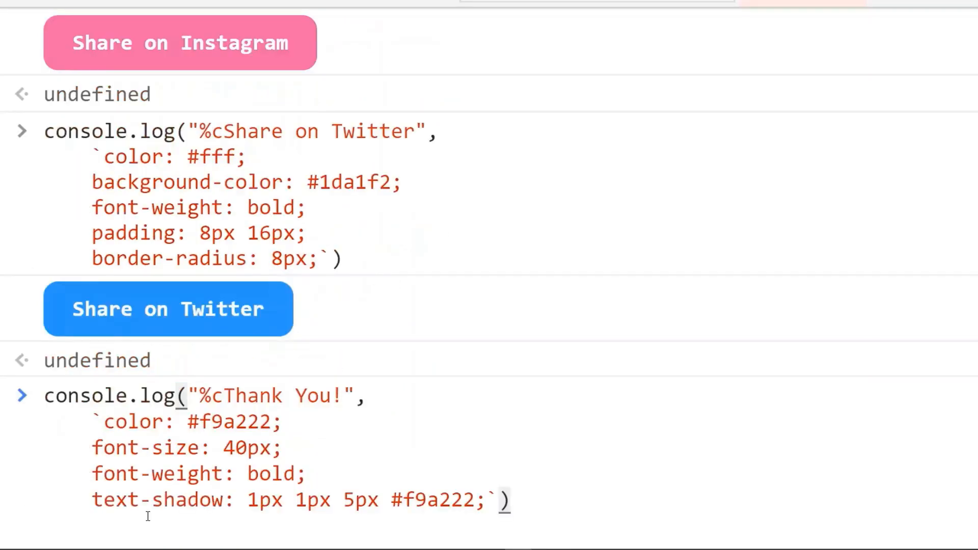
scroll(down, 3)
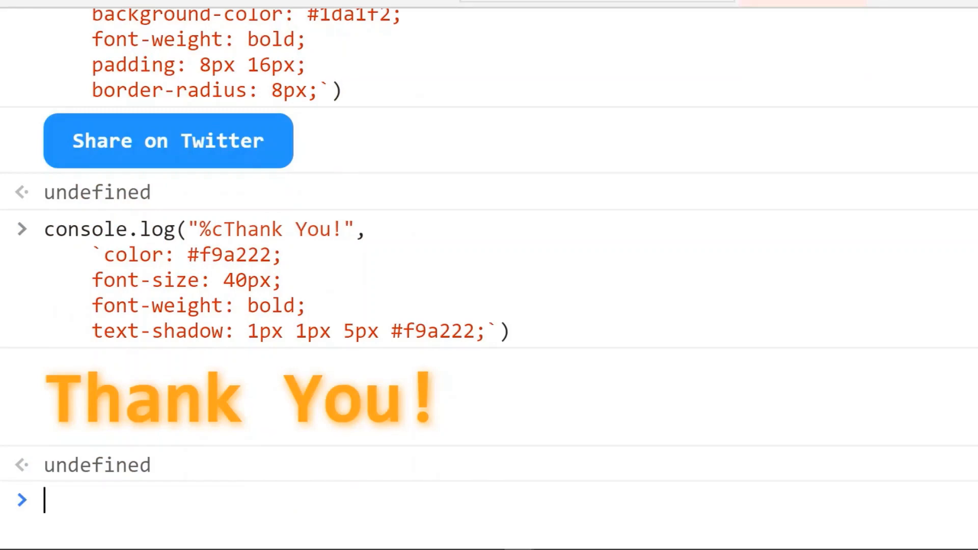